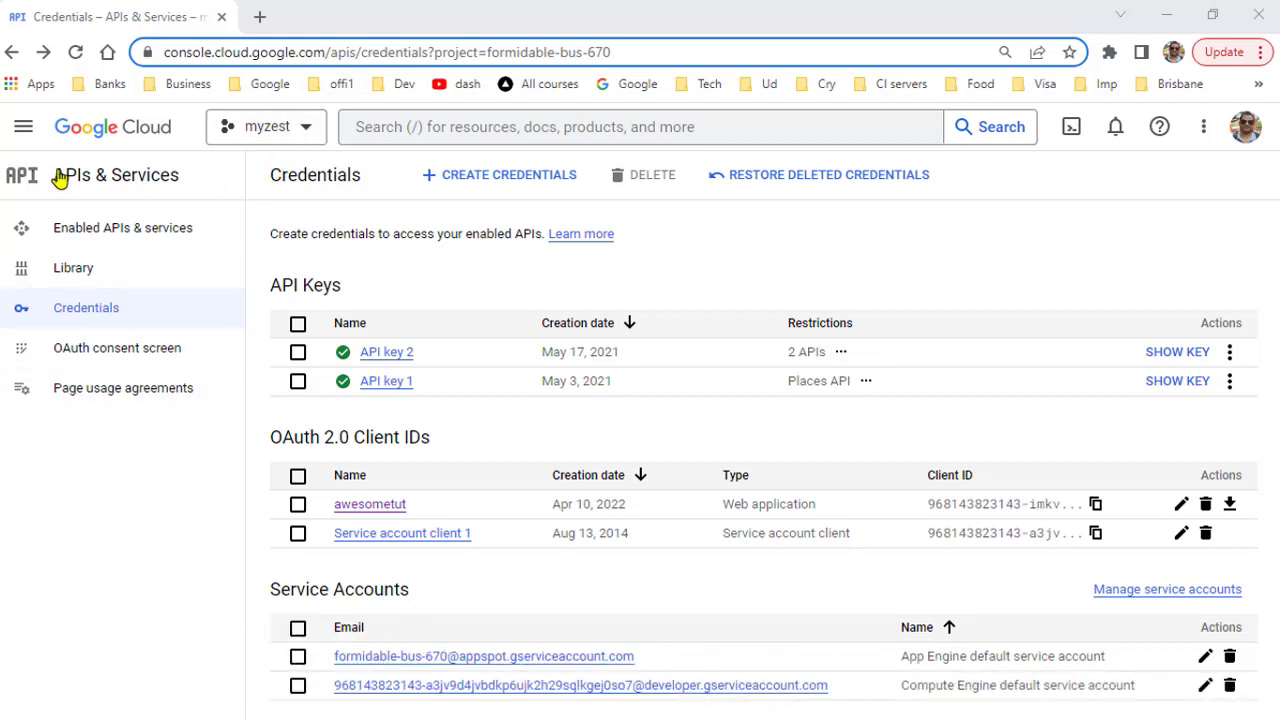
{"action": "mouse_move", "coordinate": [144, 188]}
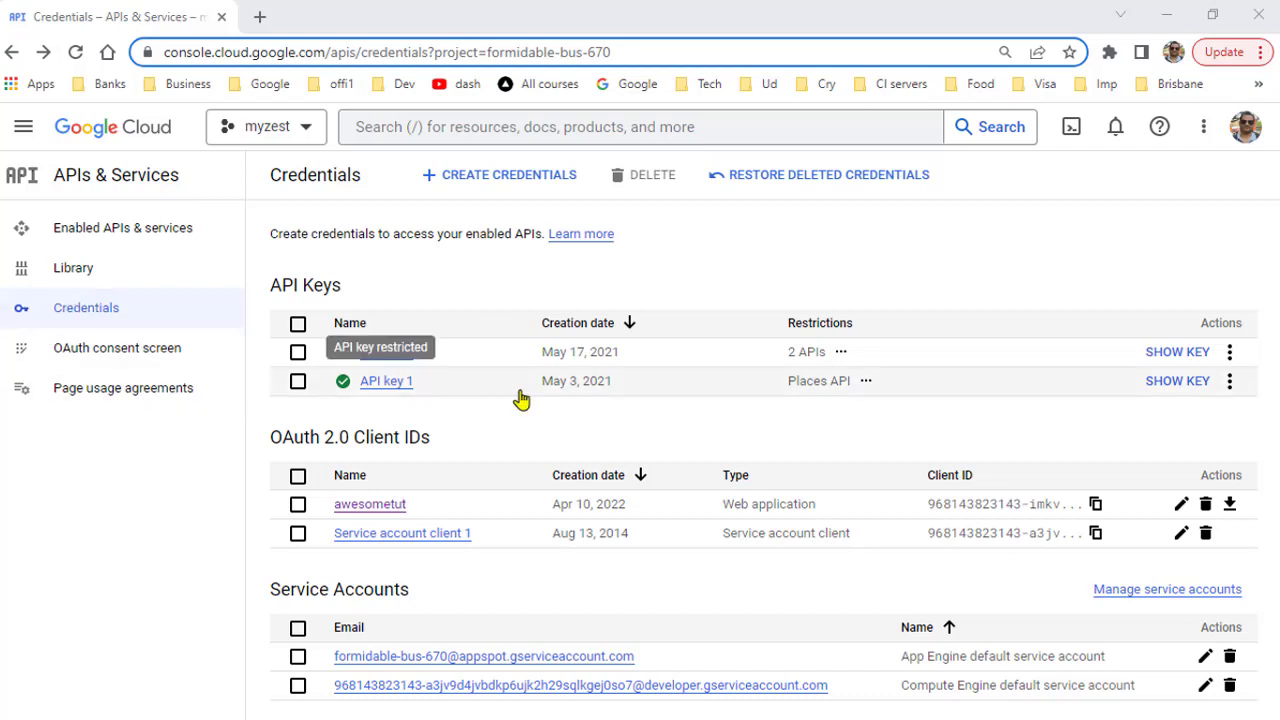
{"action": "mouse_move", "coordinate": [322, 420]}
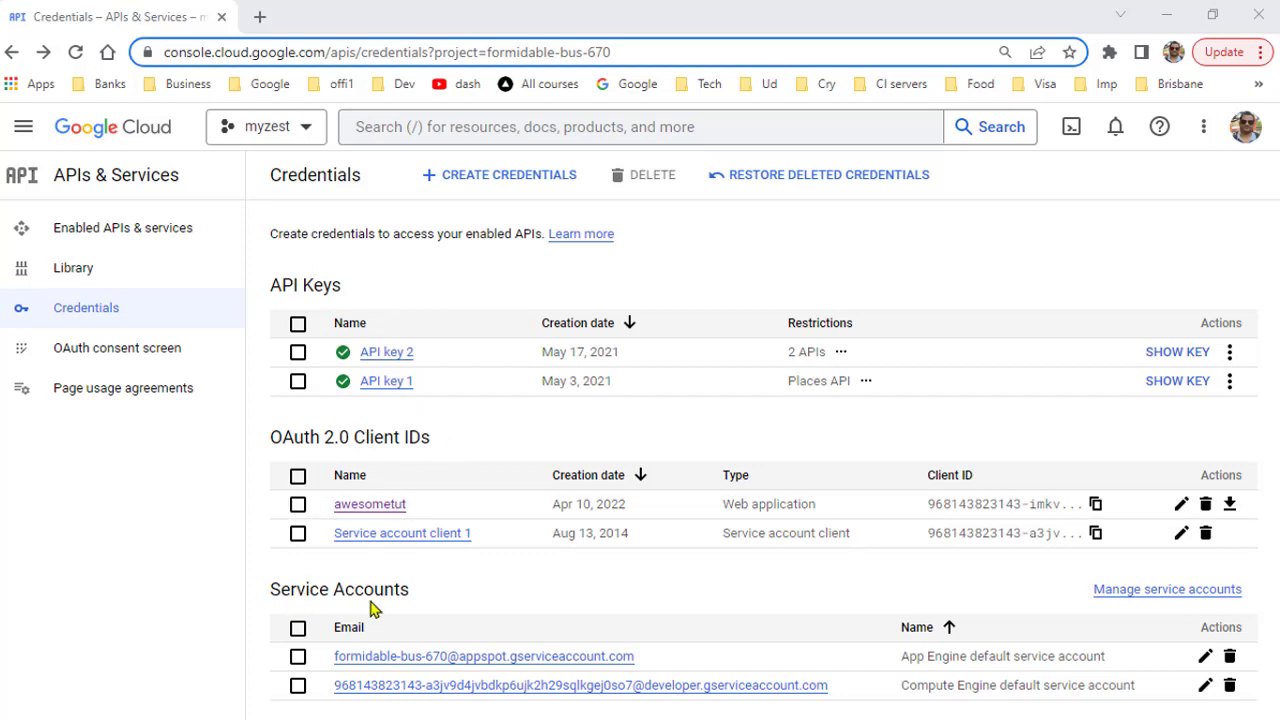
{"action": "mouse_move", "coordinate": [330, 444]}
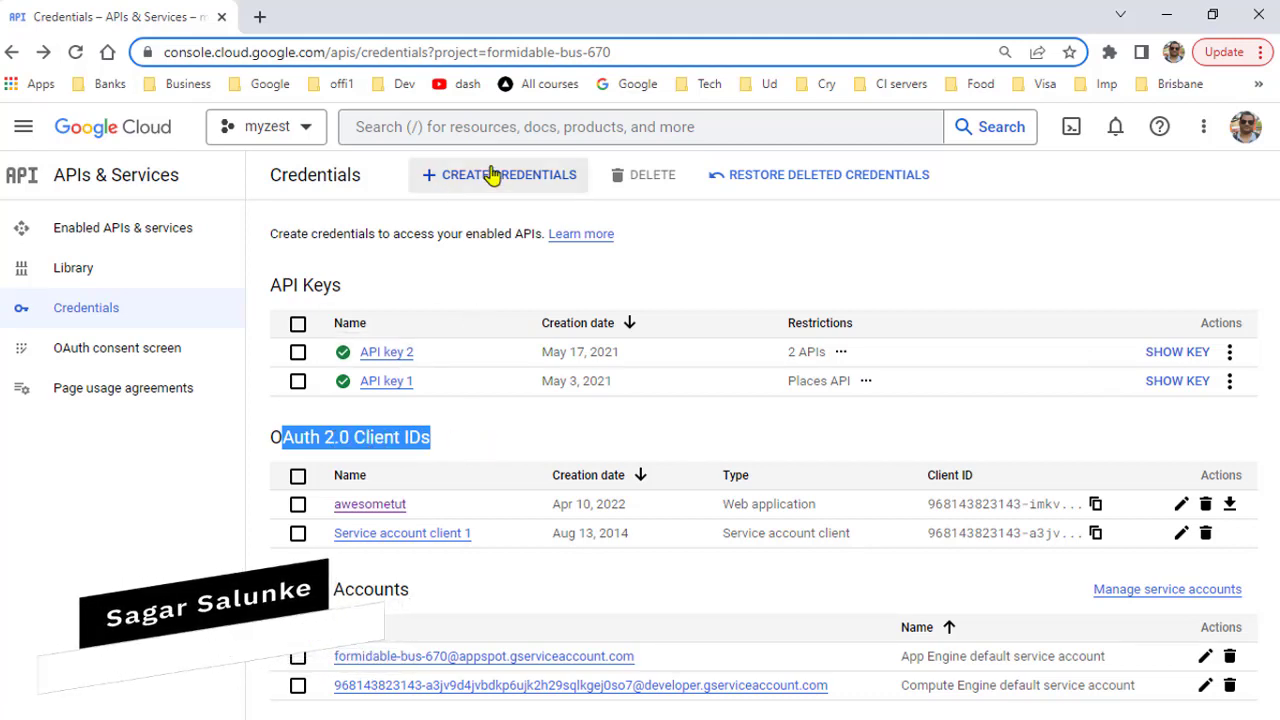
- Start a new OAuth client ID credential from the Create Credentials menu
{"action": "left_click", "coordinate": [498, 174]}
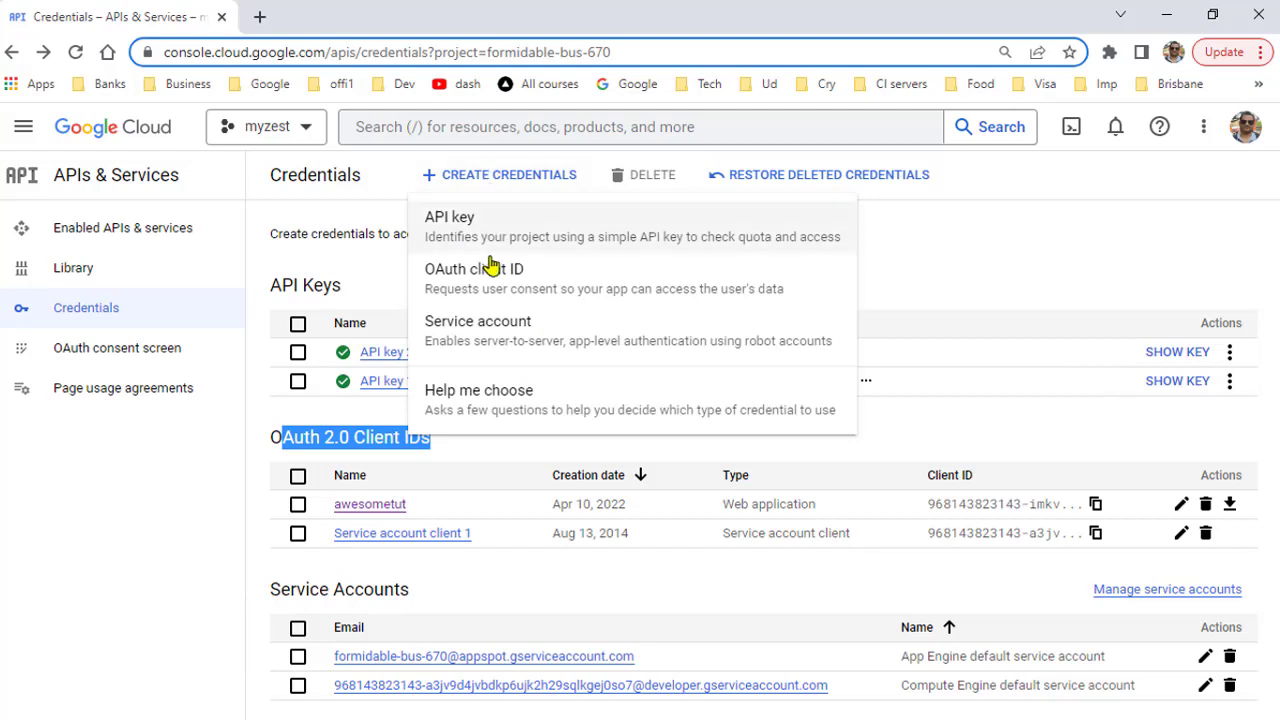
{"action": "mouse_move", "coordinate": [568, 292]}
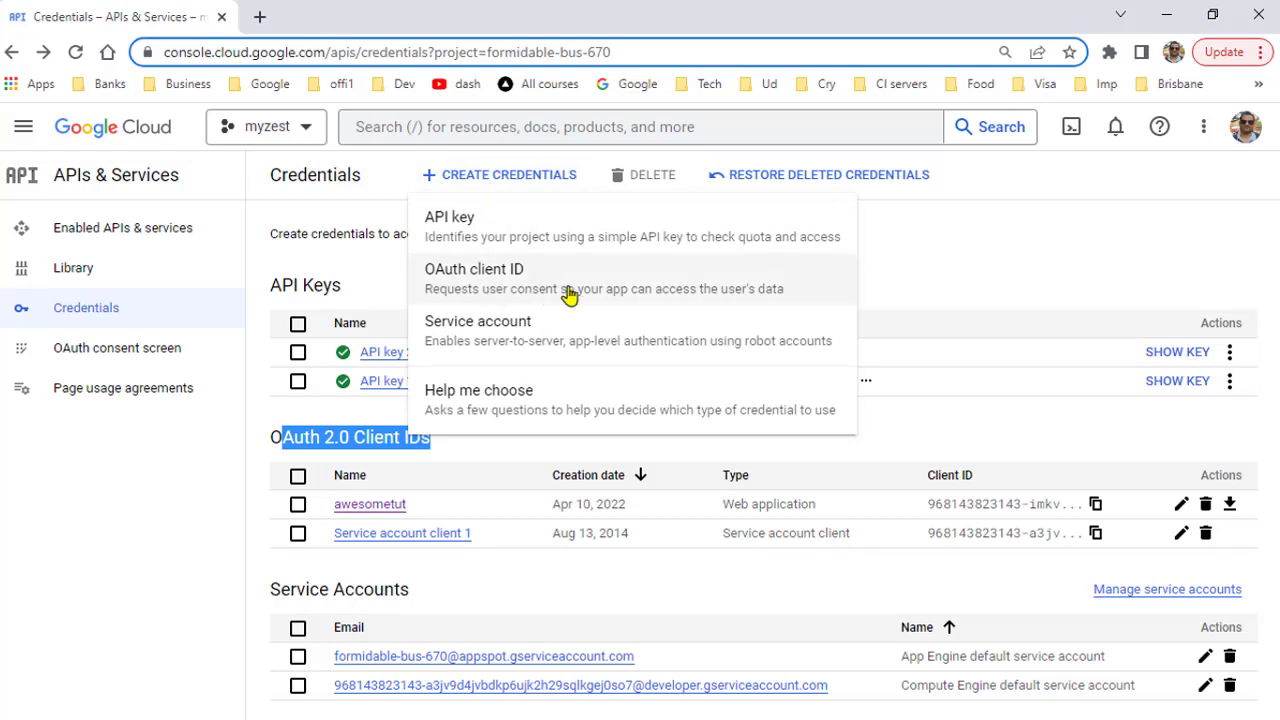
{"action": "left_click", "coordinate": [472, 268]}
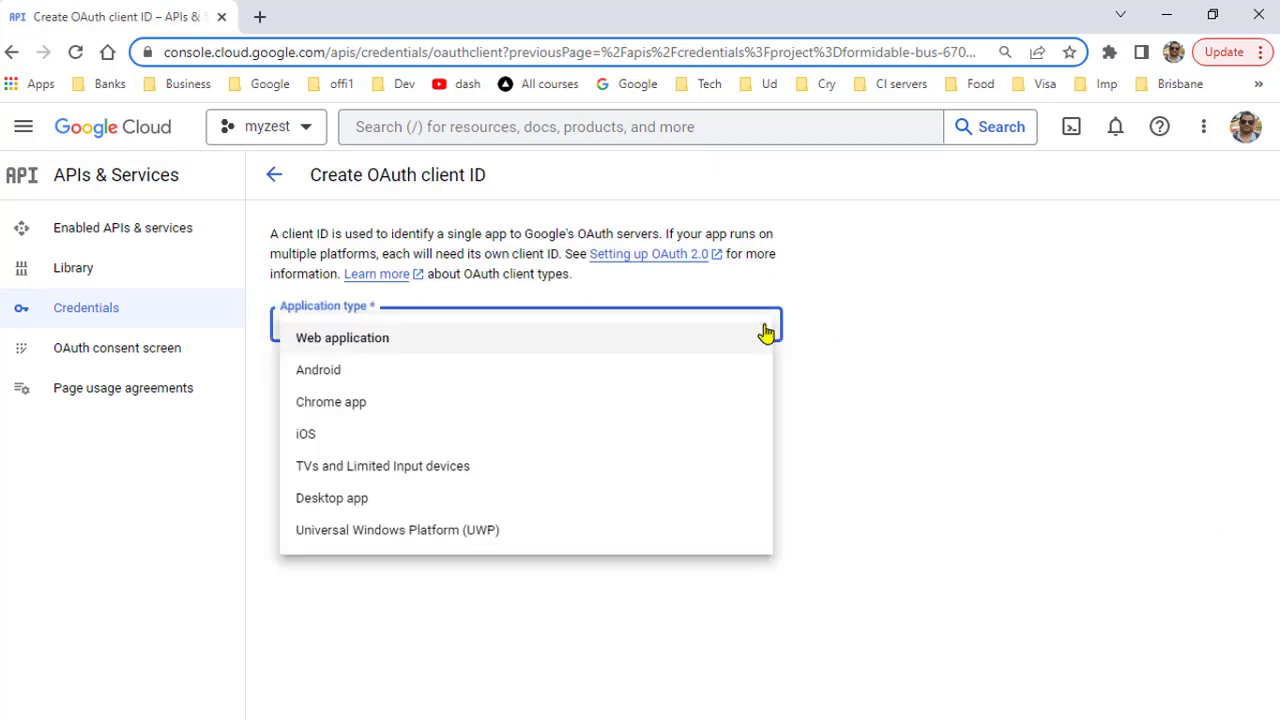
{"action": "mouse_move", "coordinate": [352, 348]}
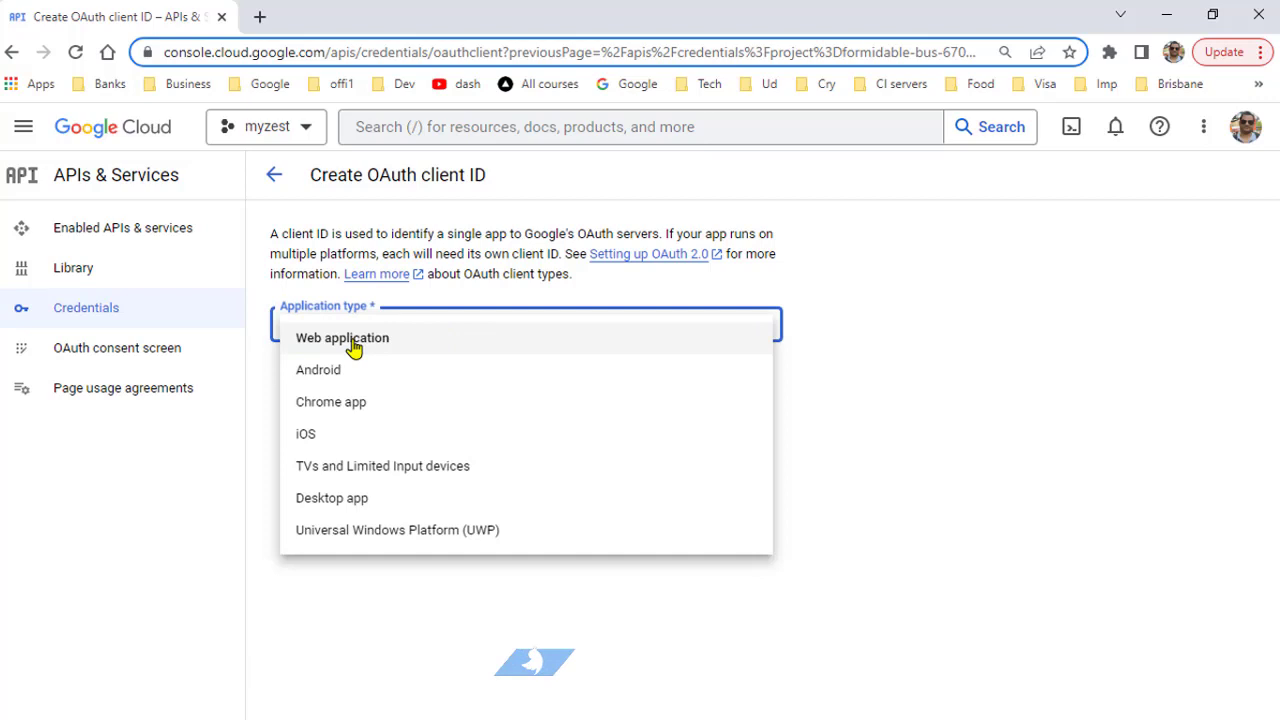
{"action": "mouse_move", "coordinate": [380, 432]}
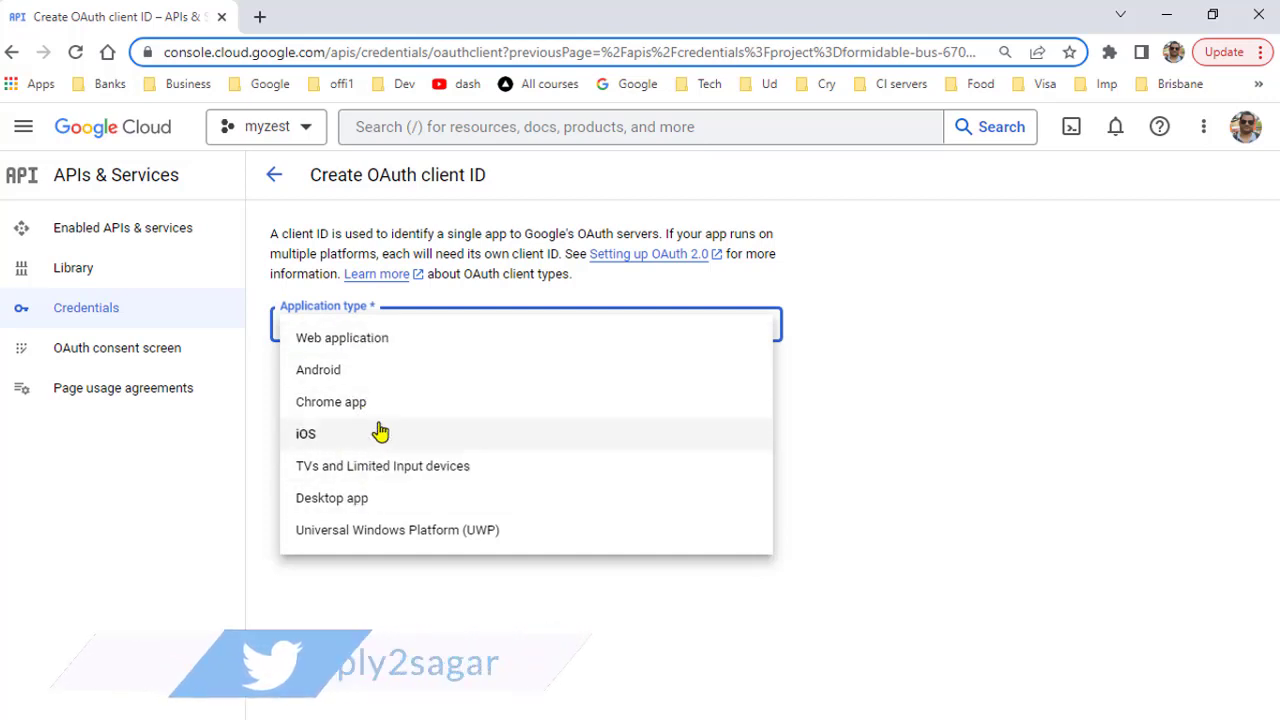
{"action": "mouse_move", "coordinate": [340, 336]}
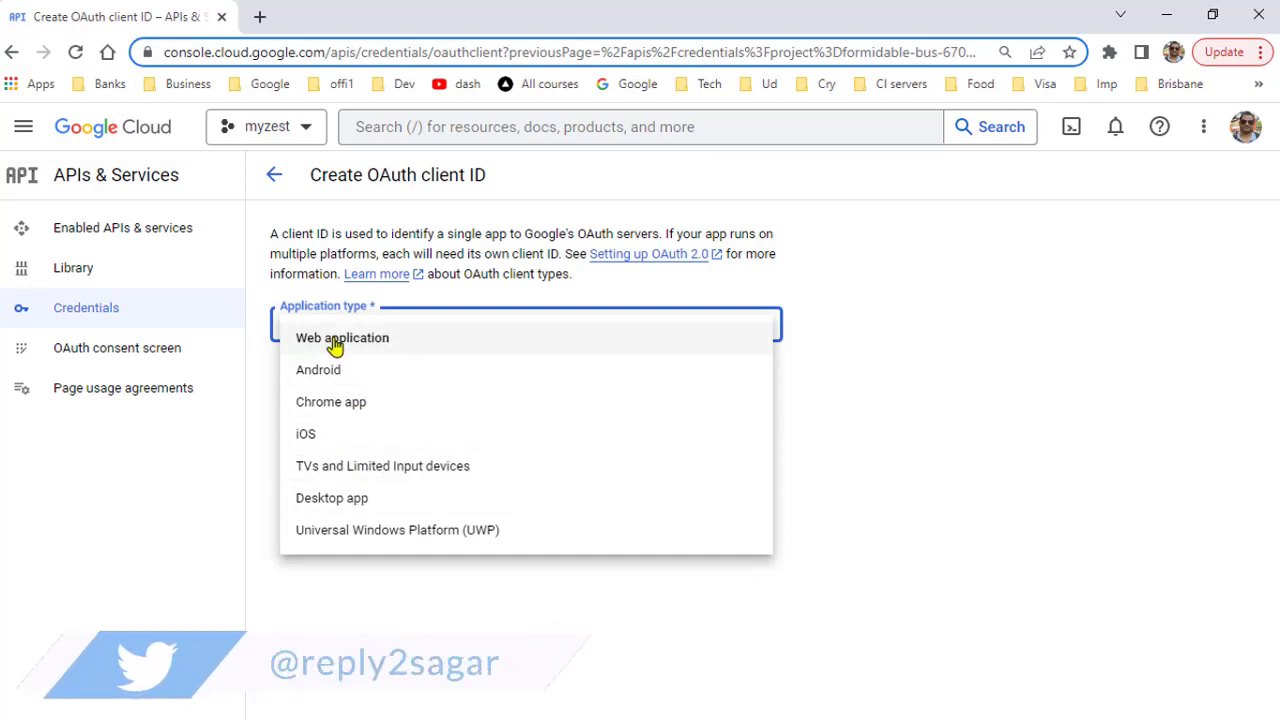
- Choose Web application as the type and review the Authorized redirect URIs help note
{"action": "left_click", "coordinate": [342, 336]}
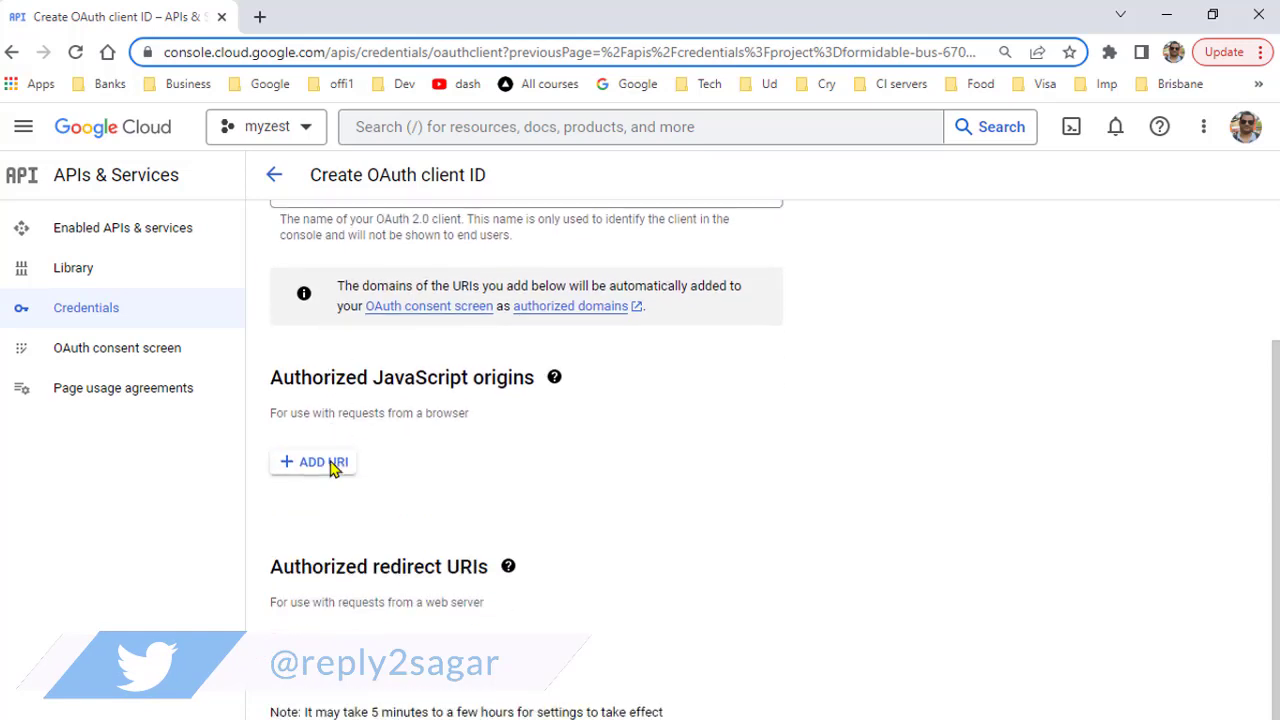
{"action": "scroll", "scroll_direction": "down", "scroll_amount": 3}
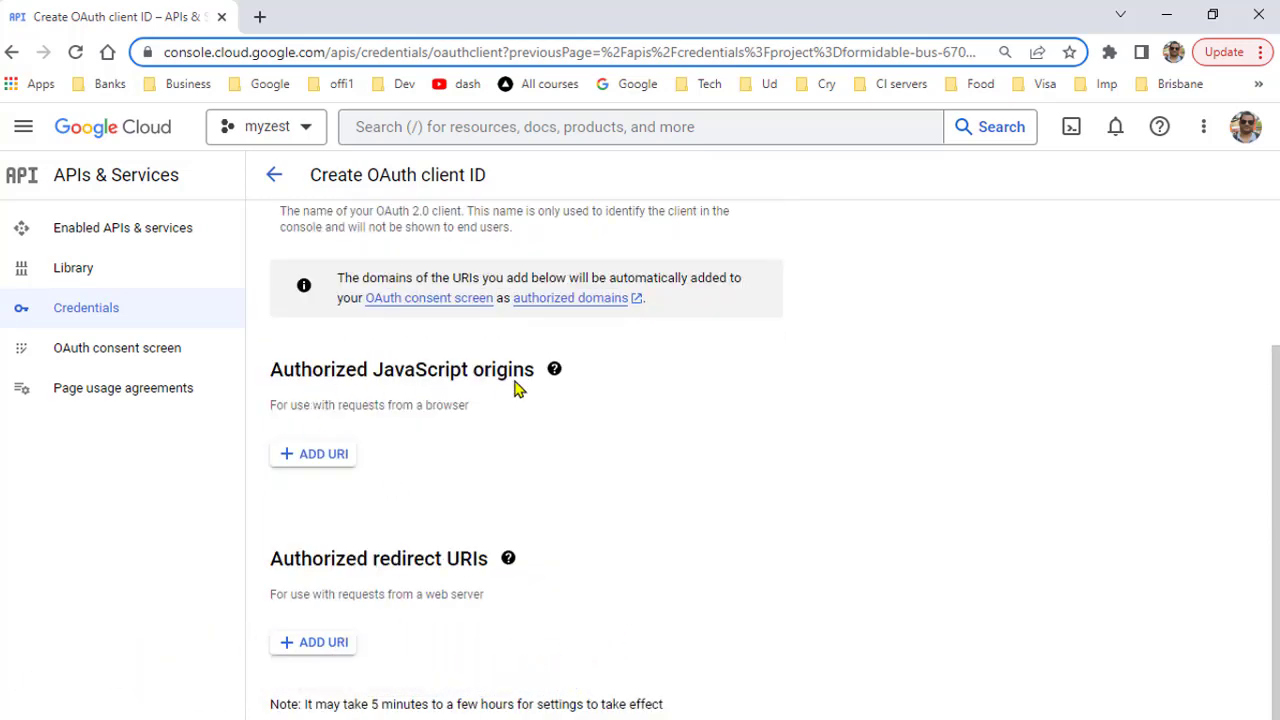
{"action": "left_click", "coordinate": [508, 558]}
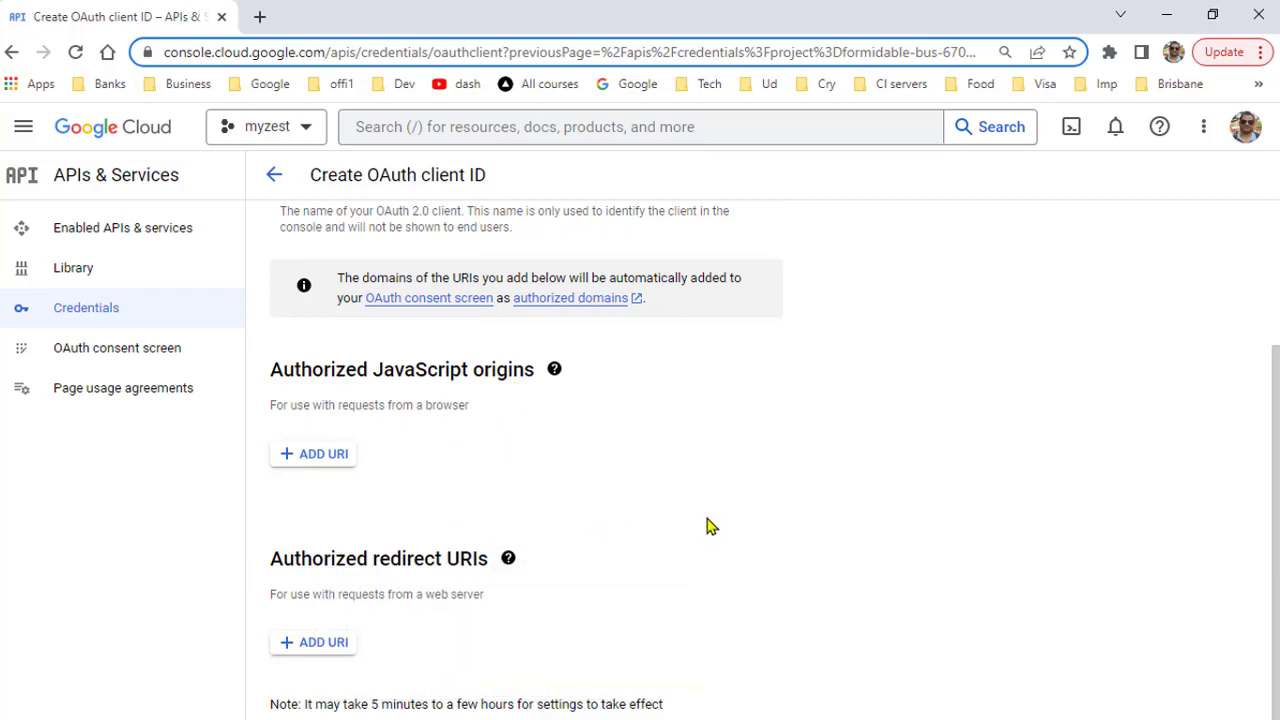
{"action": "mouse_move", "coordinate": [470, 468]}
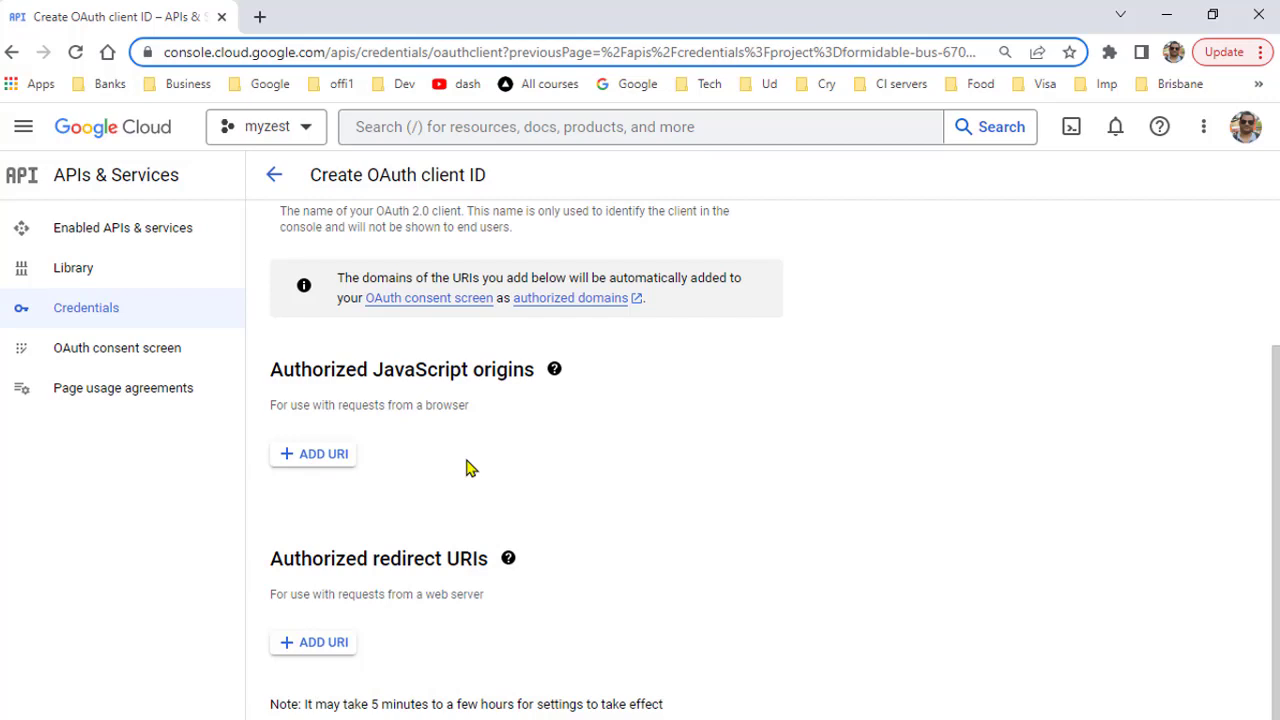
{"action": "left_click", "coordinate": [508, 558]}
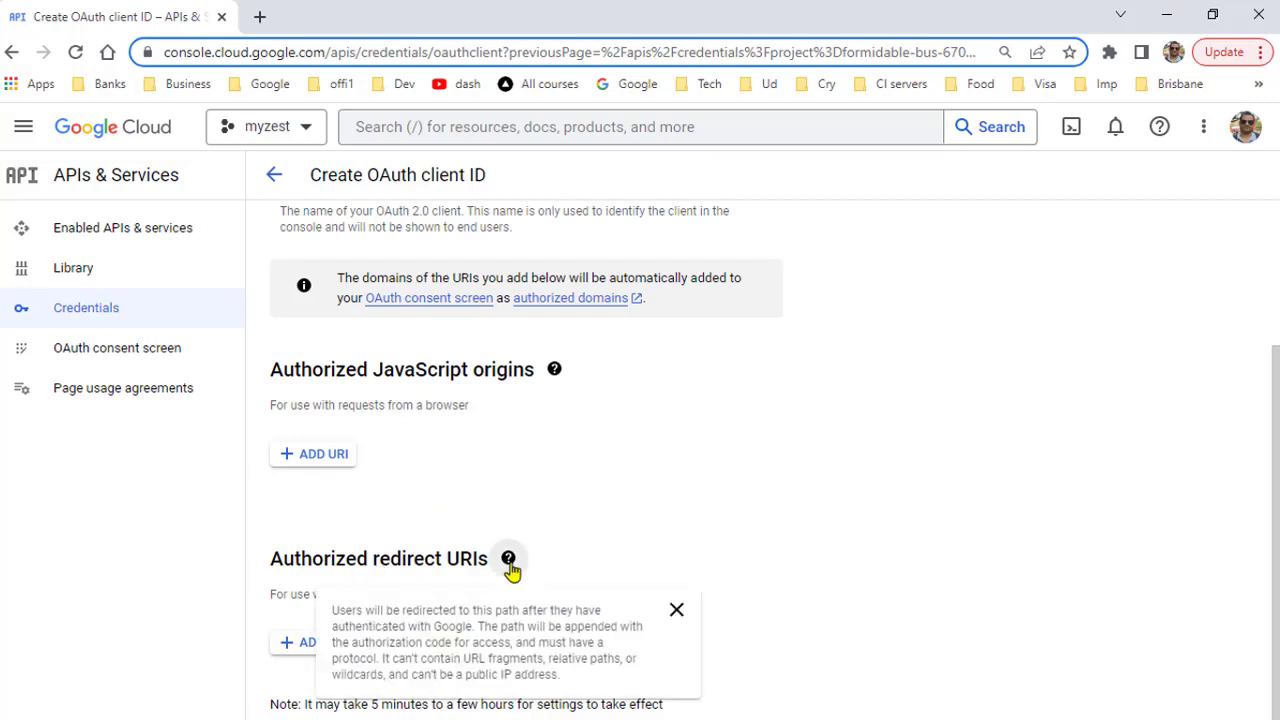
{"action": "left_click", "coordinate": [676, 608]}
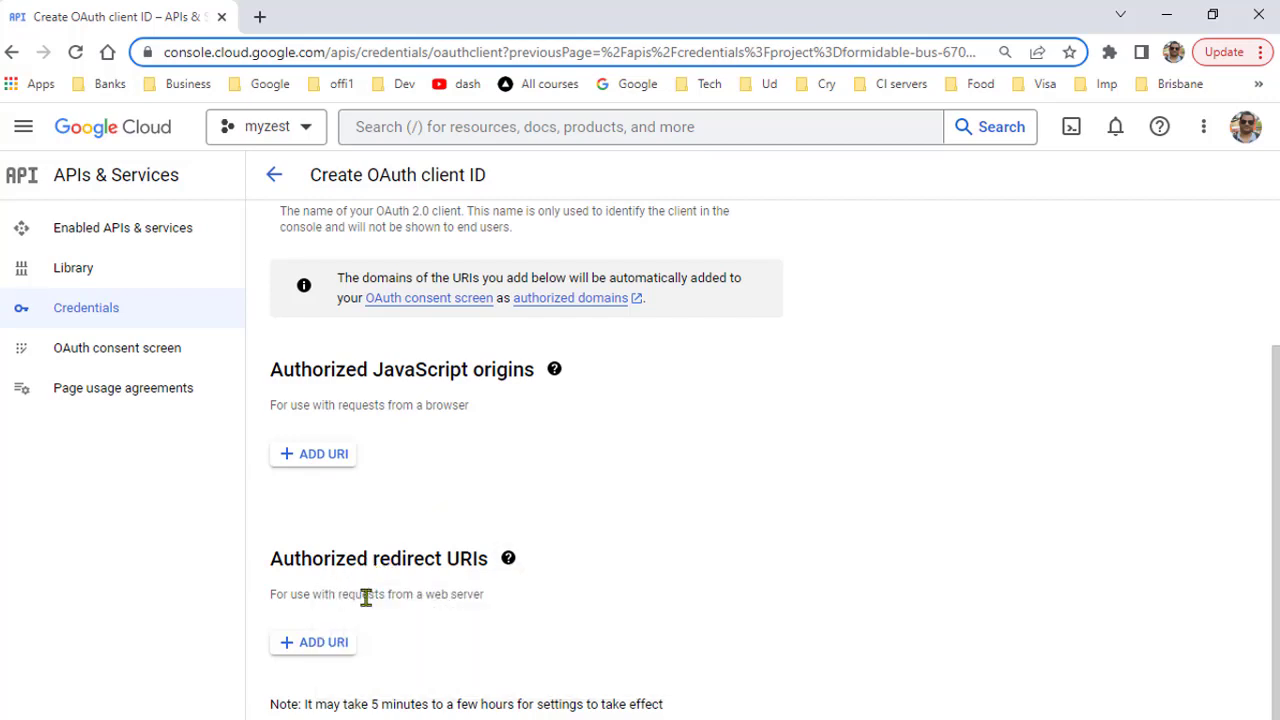
{"action": "mouse_move", "coordinate": [556, 644]}
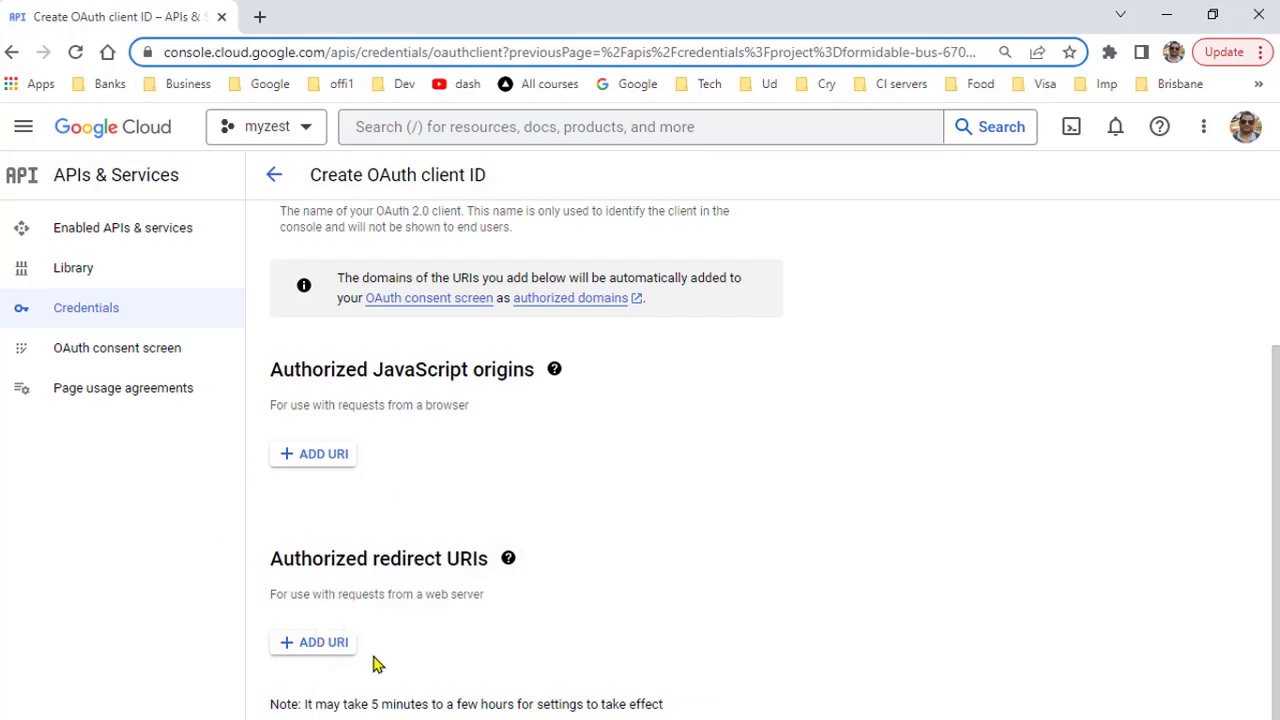
{"action": "mouse_move", "coordinate": [694, 556]}
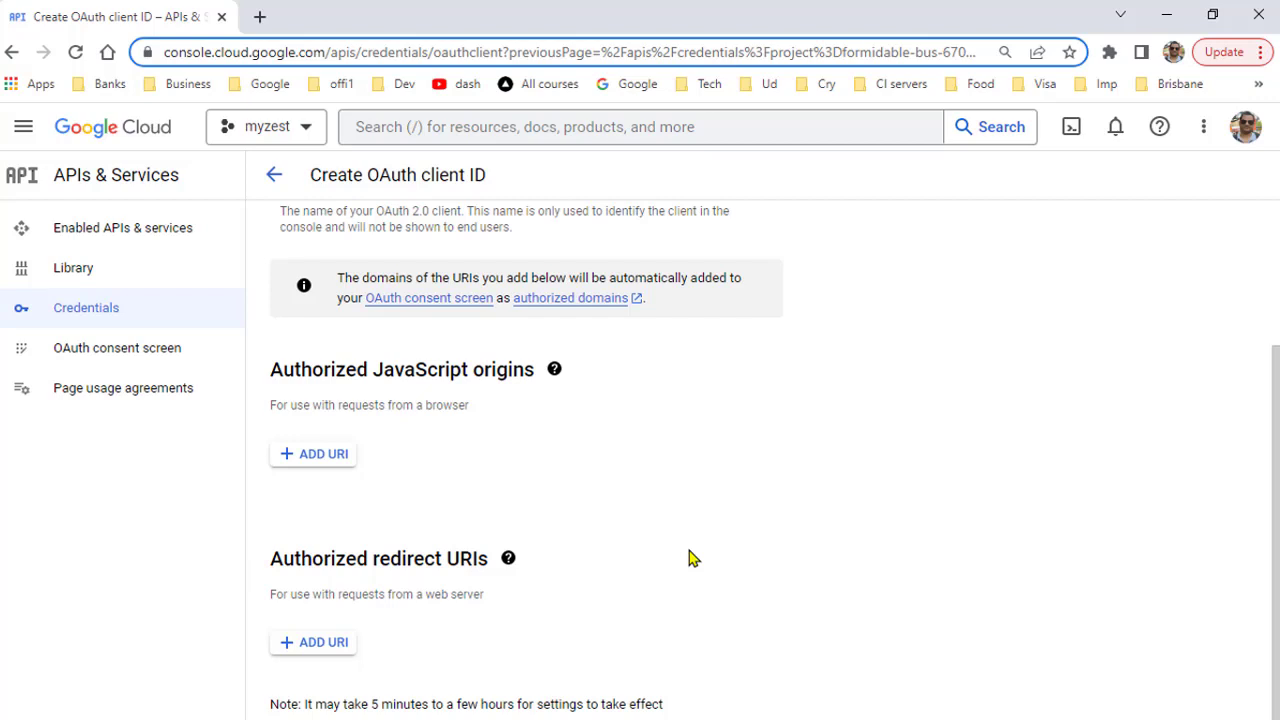
{"action": "mouse_move", "coordinate": [700, 536]}
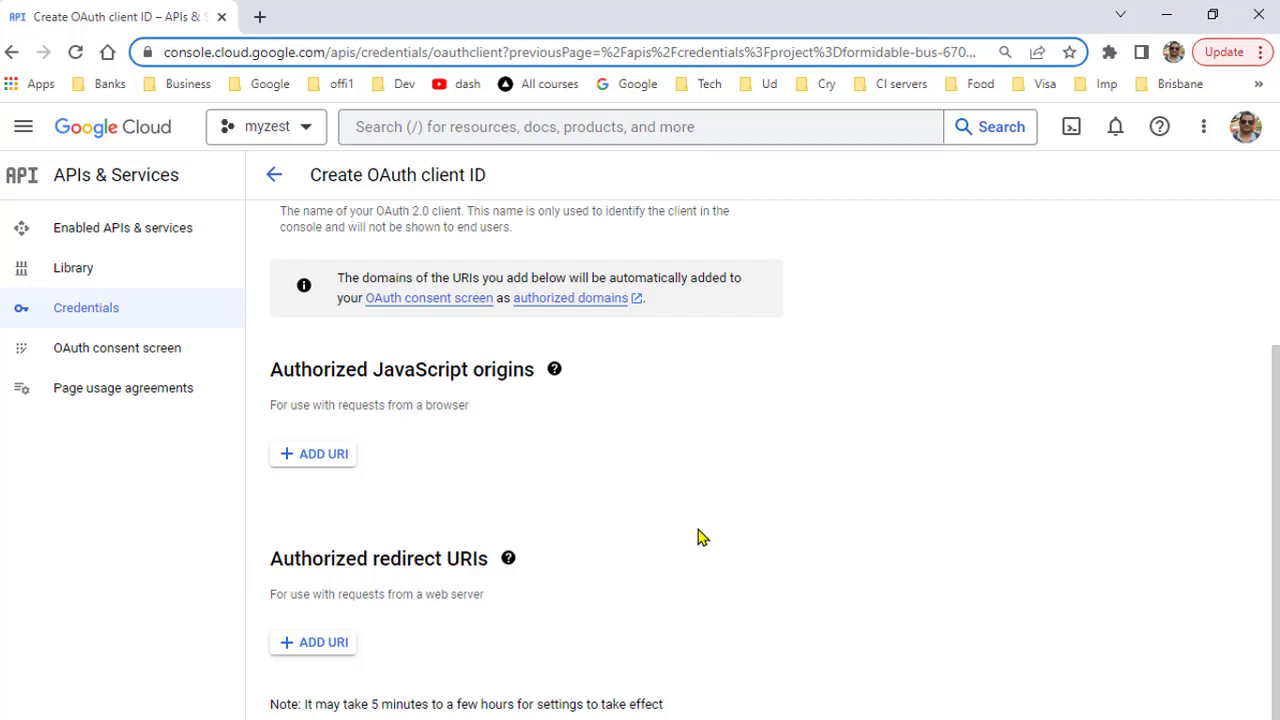